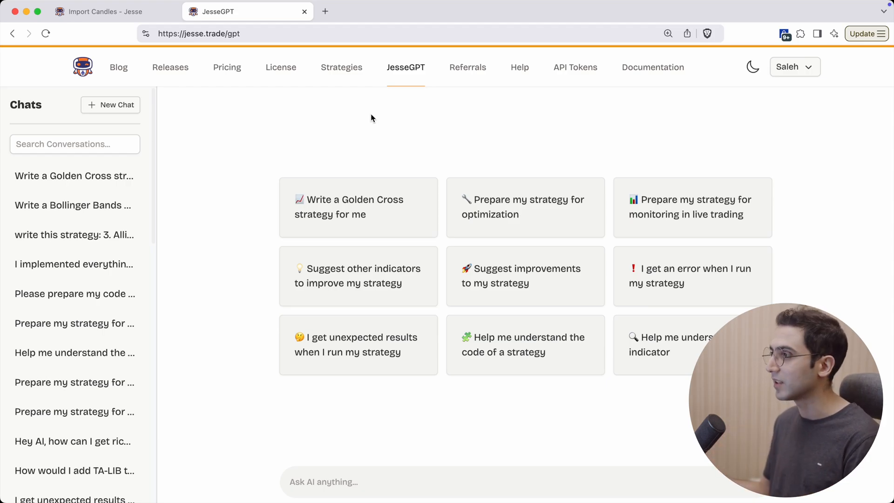
pyautogui.moveTo(583, 199)
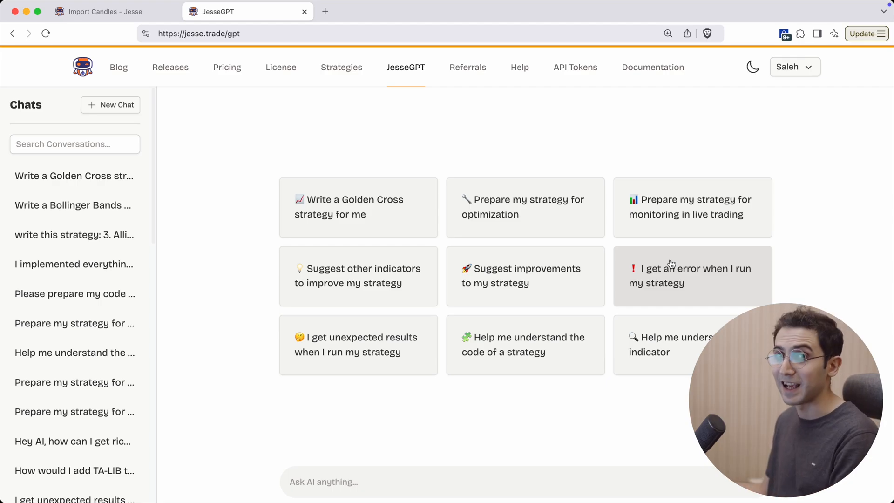
# Ask JesseGPT 'Please write a Golden Cross strategy for me.'.
pyautogui.write('Please write a Golden Cross strategy for me.')
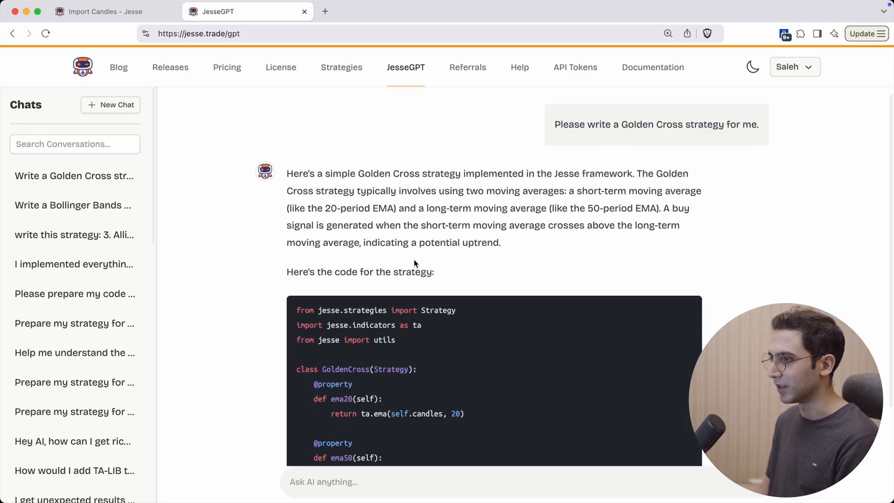
# Scroll through the GoldenCross strategy code down to its five-point explanation.
pyautogui.scroll(-3)
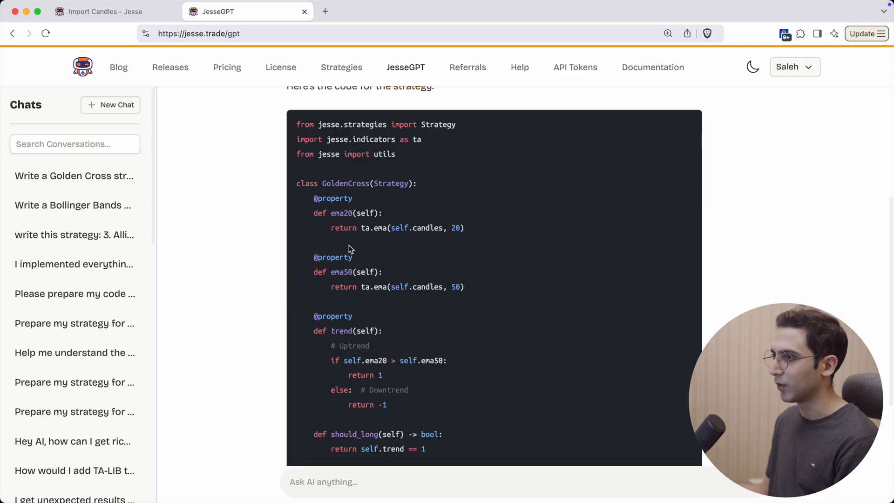
pyautogui.moveTo(352, 222)
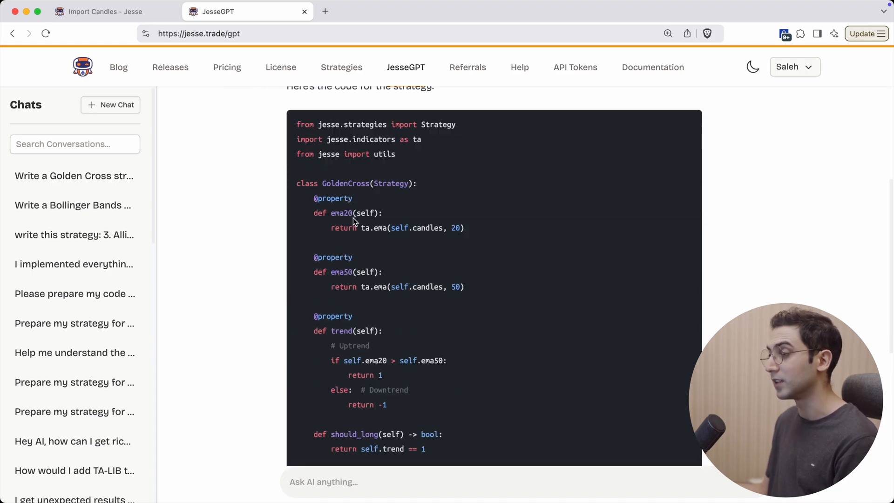
pyautogui.scroll(-3)
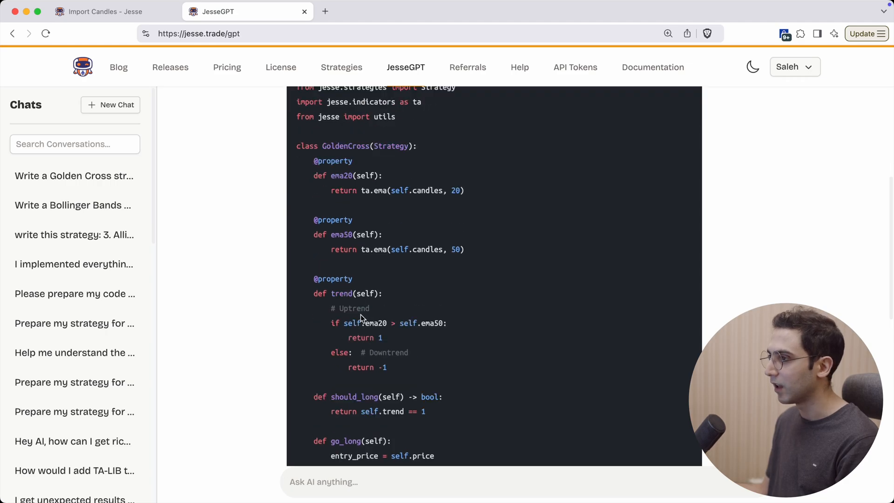
pyautogui.scroll(-3)
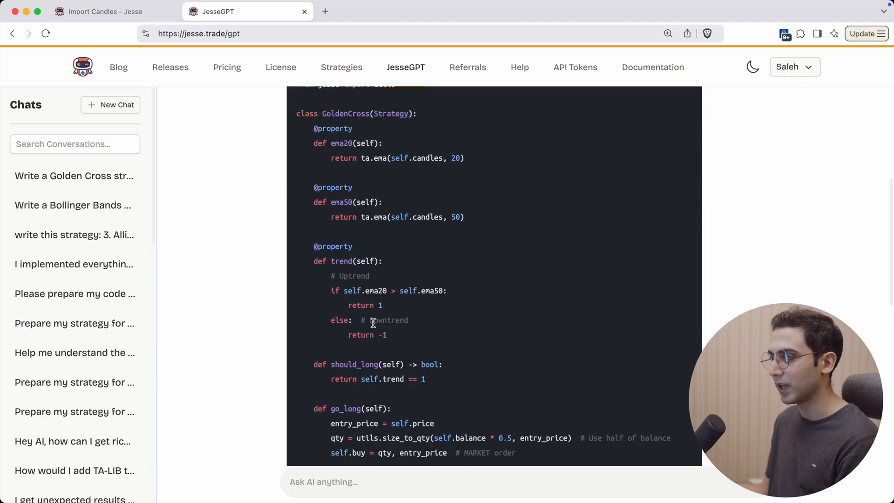
pyautogui.scroll(-3)
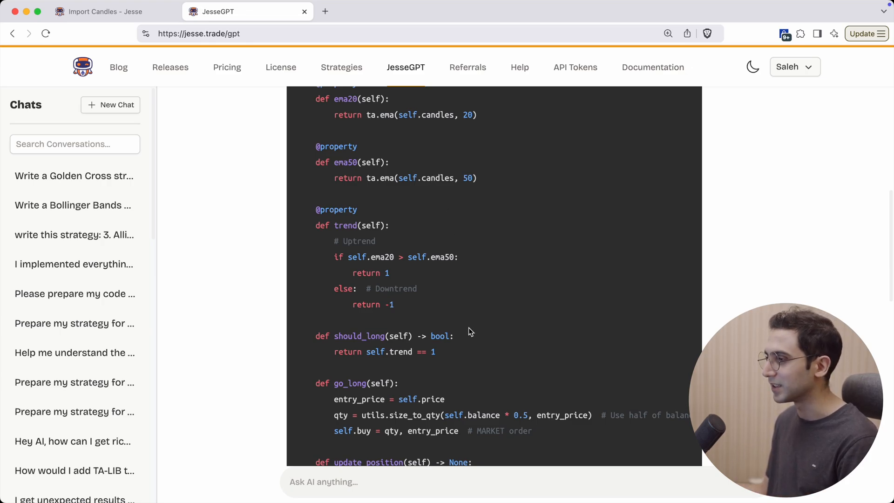
pyautogui.scroll(-3)
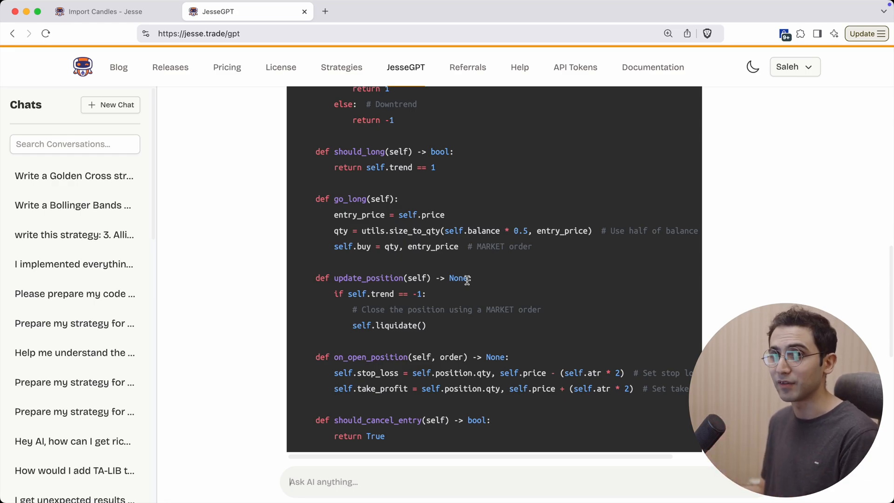
pyautogui.scroll(-3)
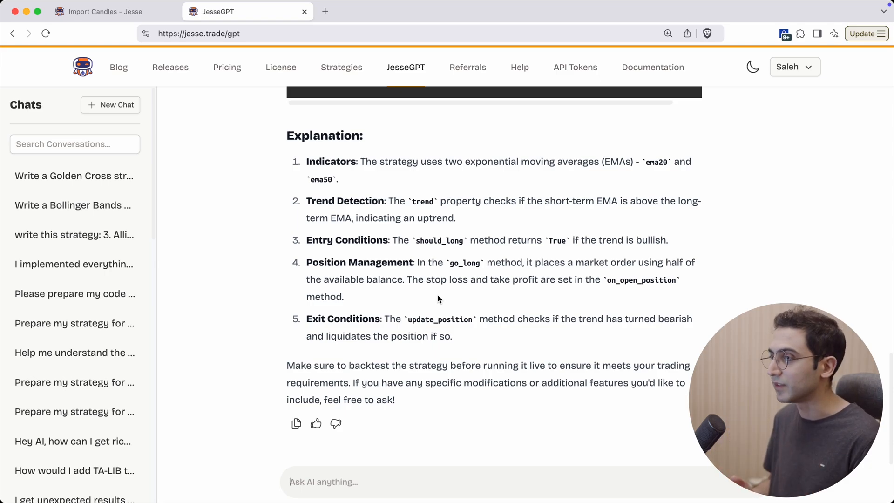
pyautogui.moveTo(333, 397)
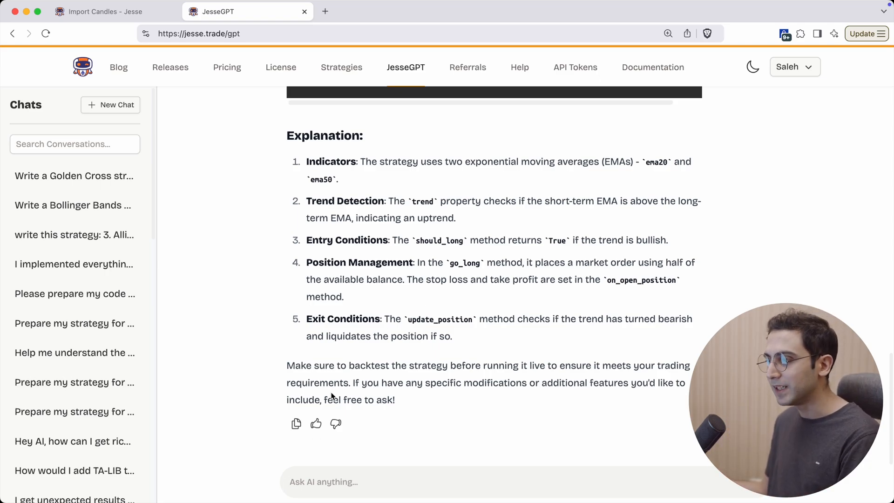
pyautogui.moveTo(336, 424)
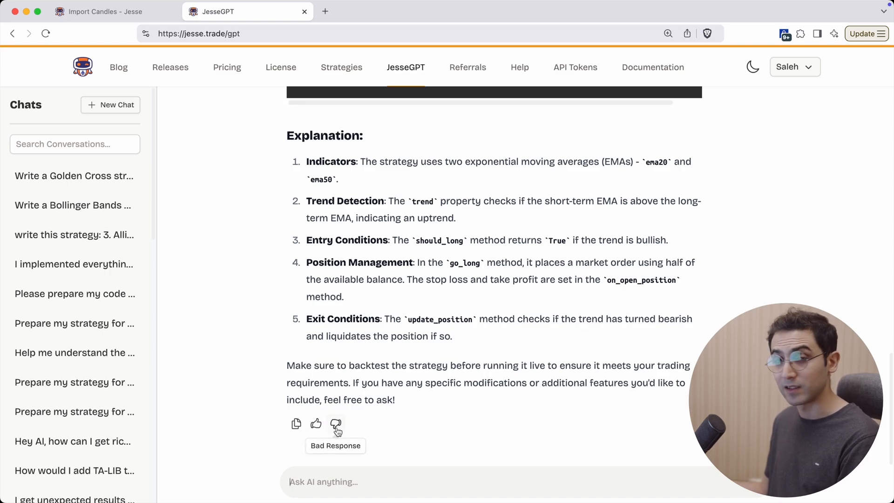
pyautogui.click(336, 424)
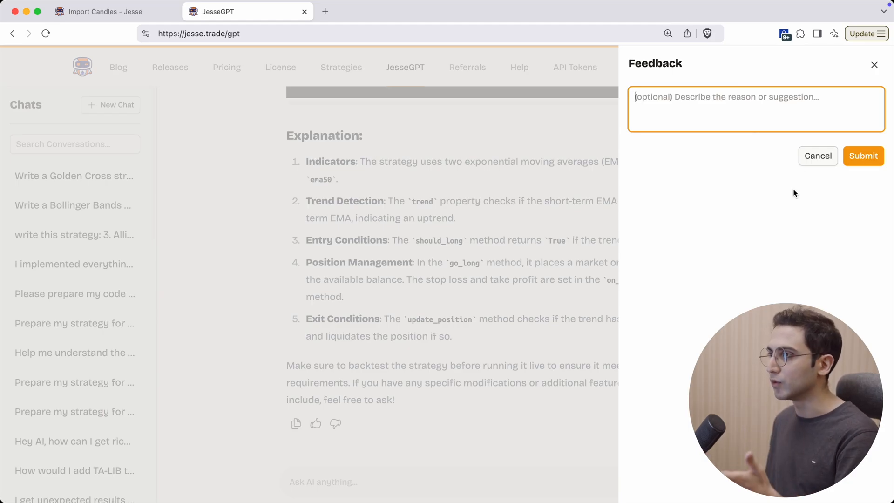
pyautogui.click(818, 156)
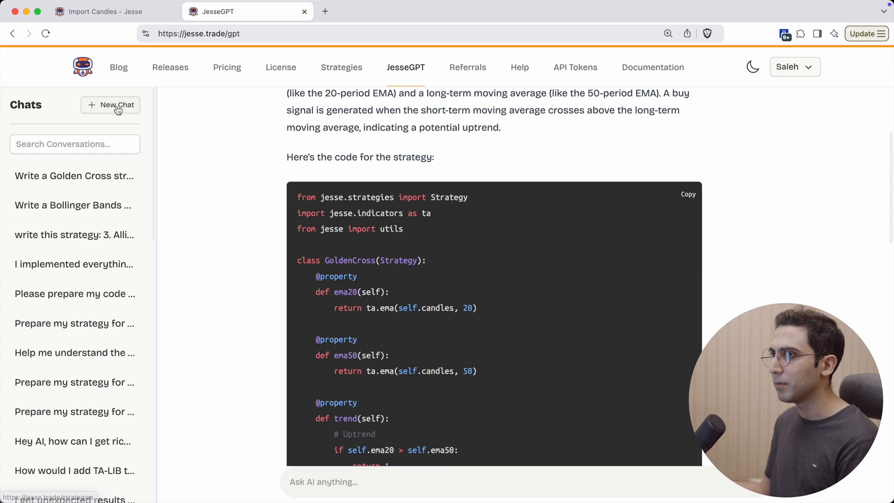
# Start a blank new JesseGPT chat, then move to Jesse's candle import page.
pyautogui.click(117, 105)
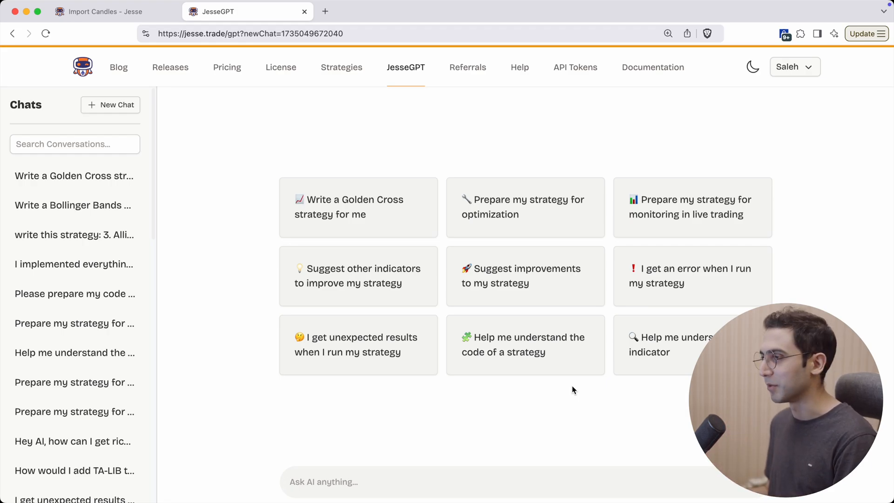
pyautogui.click(108, 12)
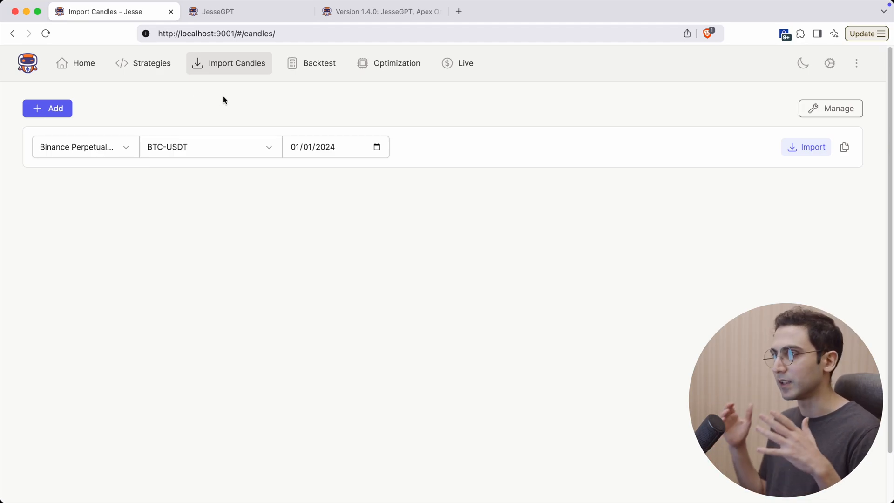
pyautogui.moveTo(343, 211)
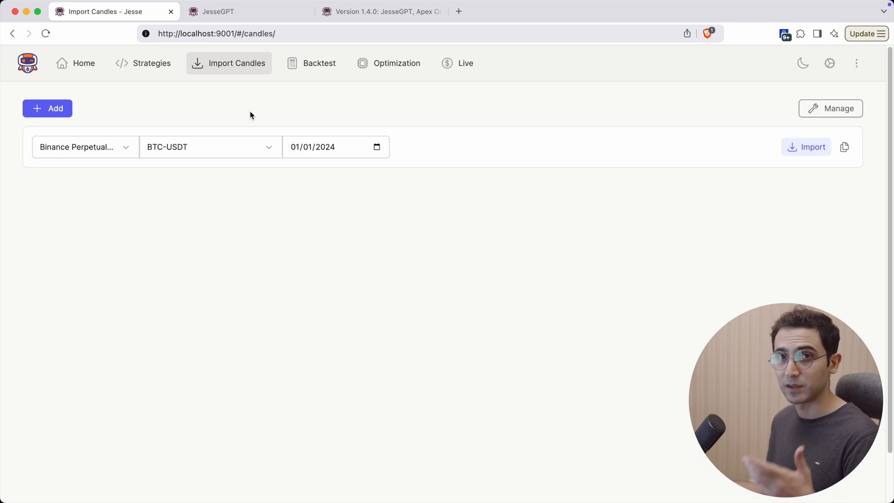
# Add import rows and set the second to ETH-USDT and the third to LTC-USDT.
pyautogui.click(48, 108)
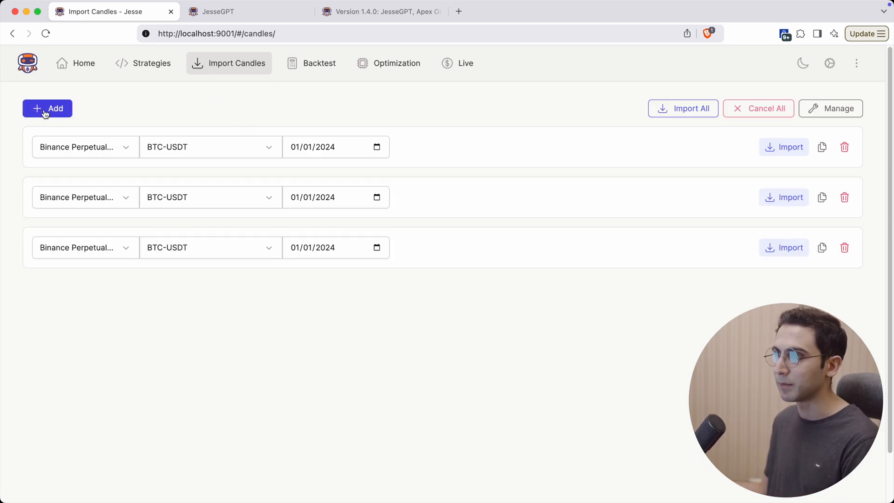
pyautogui.click(47, 108)
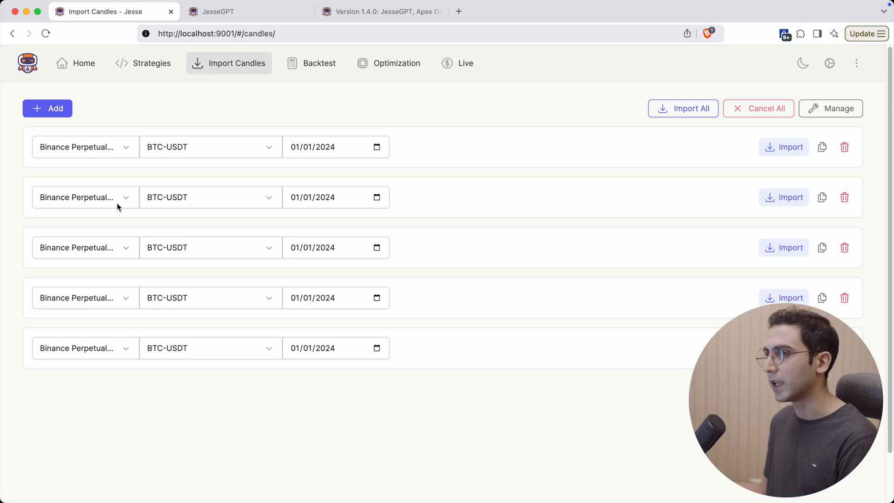
pyautogui.click(80, 197)
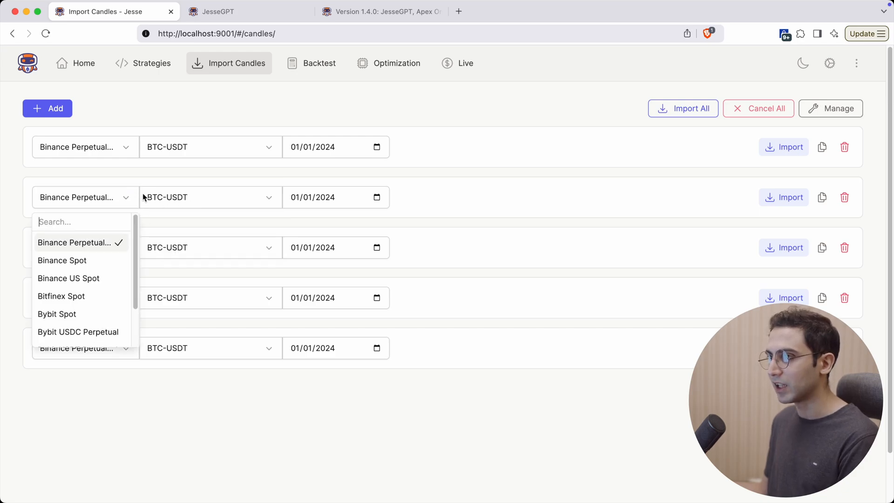
pyautogui.write('eth')
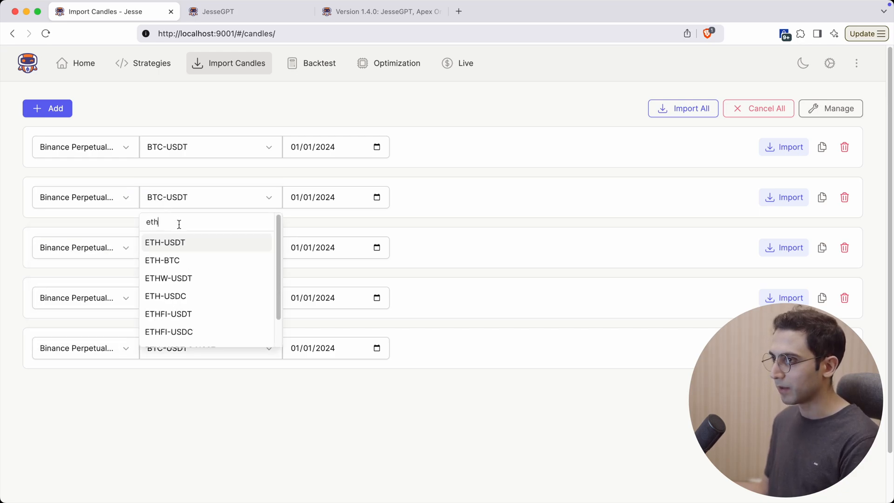
pyautogui.click(165, 242)
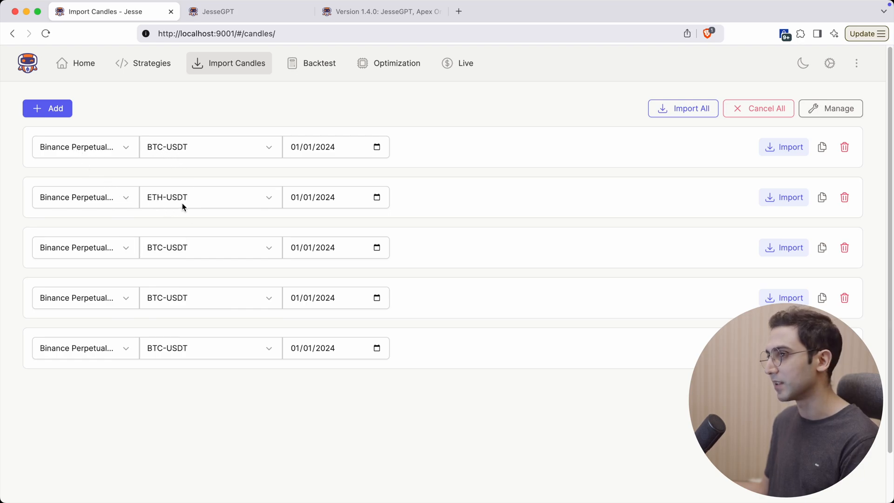
pyautogui.click(209, 247)
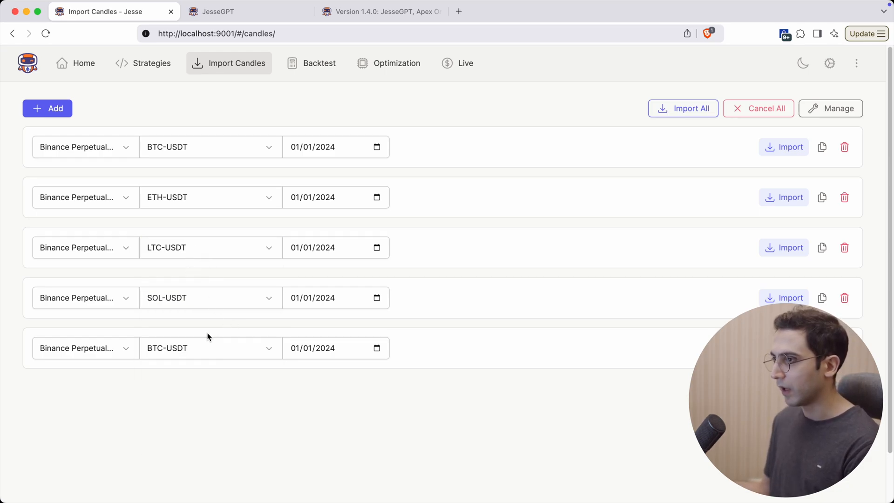
# Set the last row's symbol to BNB-USDT on Binance Spot, leaving the exchange unchanged.
pyautogui.click(210, 347)
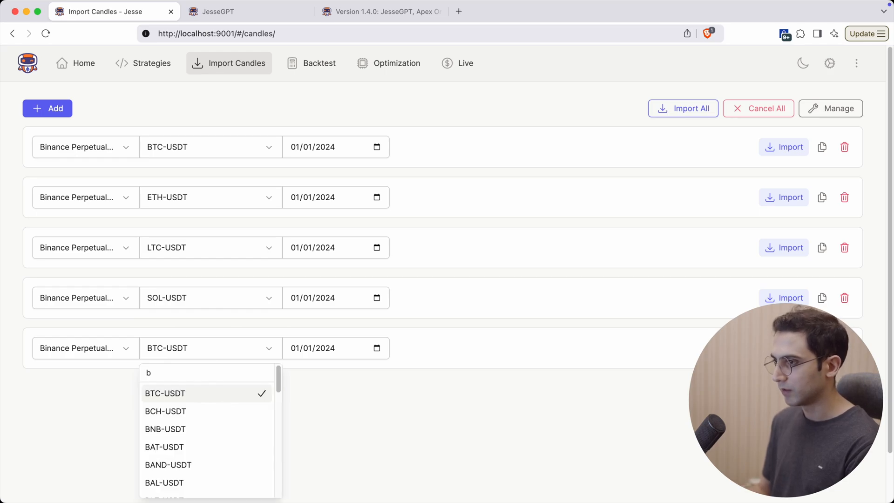
pyautogui.click(165, 429)
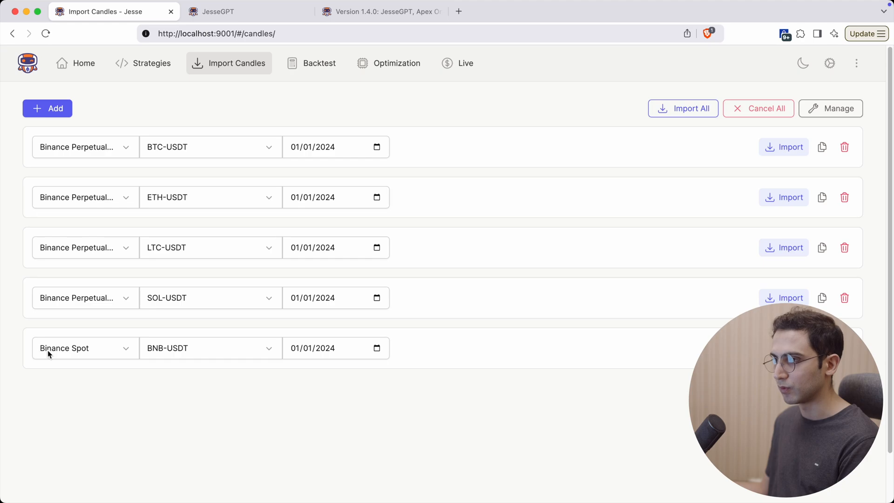
pyautogui.click(82, 348)
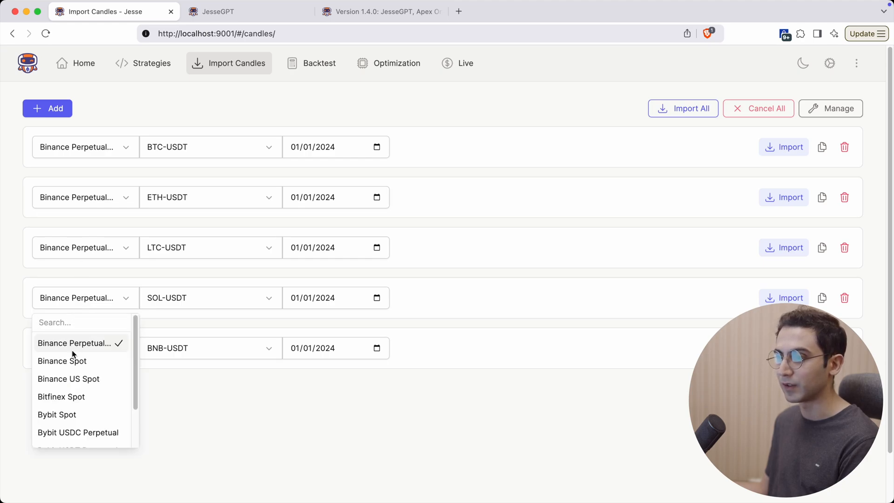
pyautogui.click(63, 360)
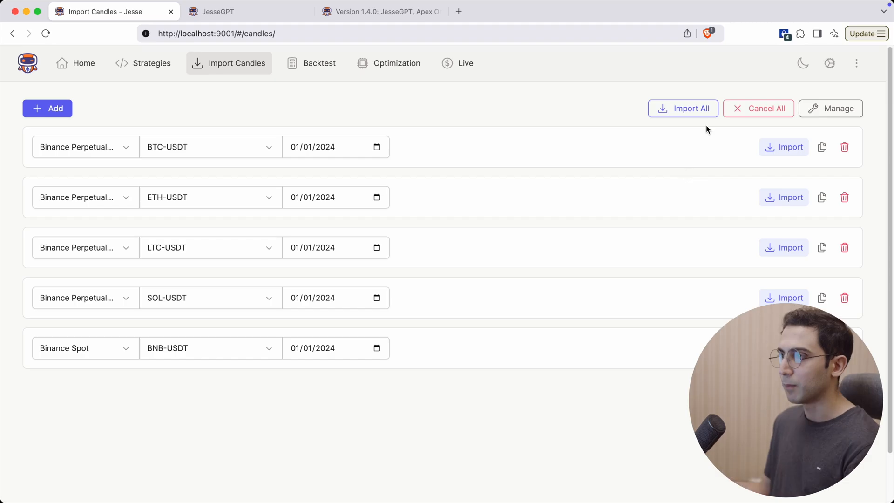
# Run Import All so the five queued candle imports start from 2024-01-01.
pyautogui.click(682, 108)
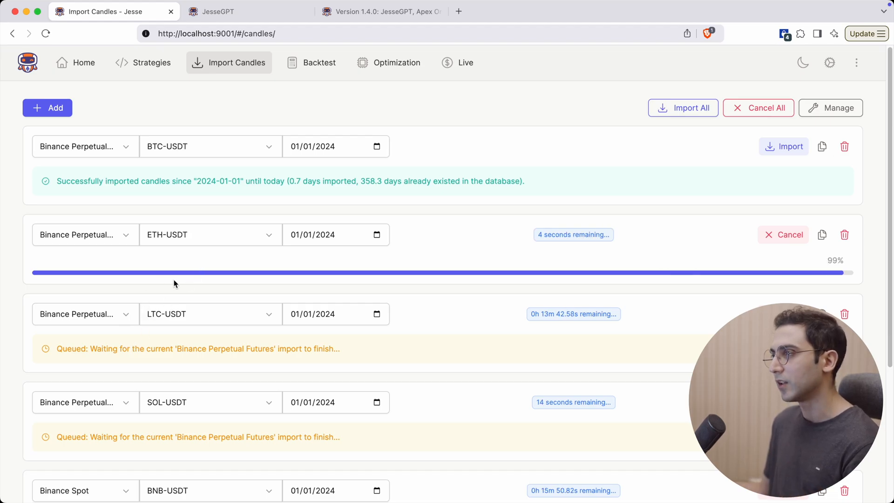
pyautogui.scroll(-3)
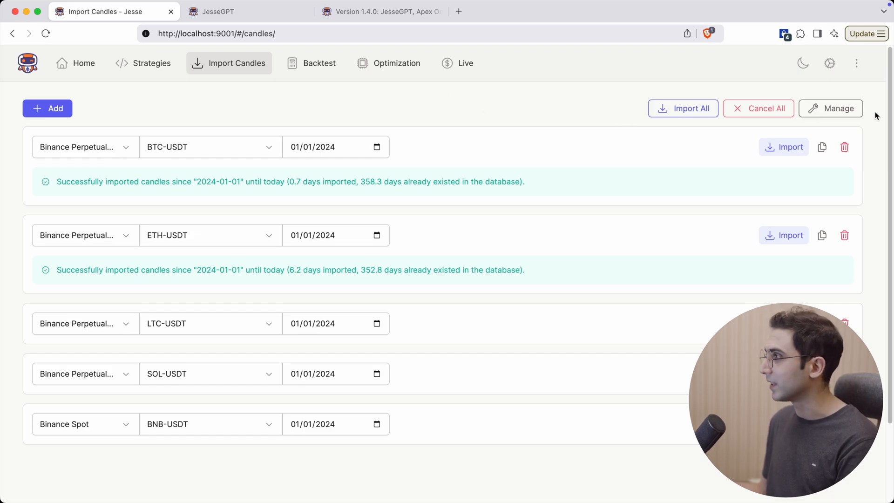
# On the Manage candles page, filter stored candles by 'test' then 'btc'.
pyautogui.click(831, 108)
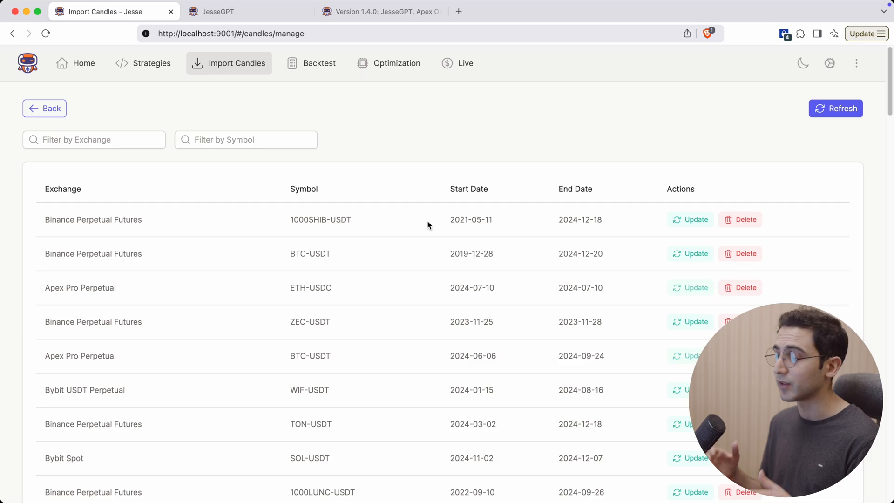
pyautogui.moveTo(160, 121)
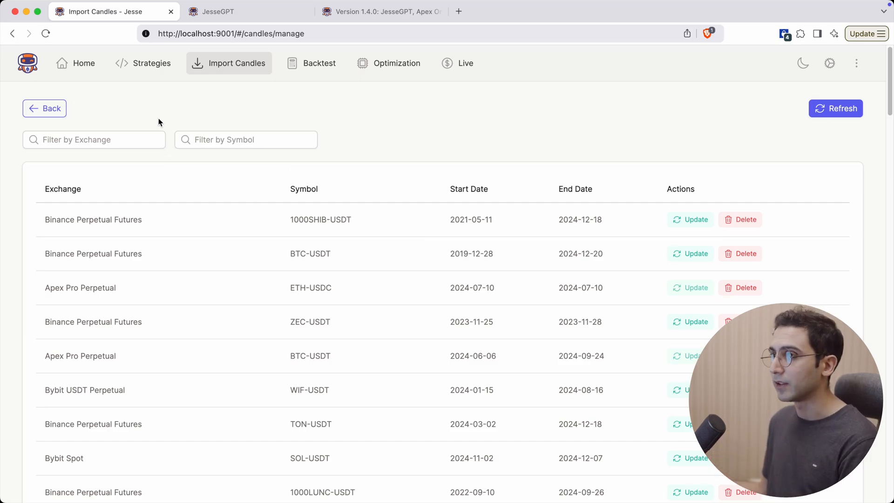
pyautogui.write('testnet')
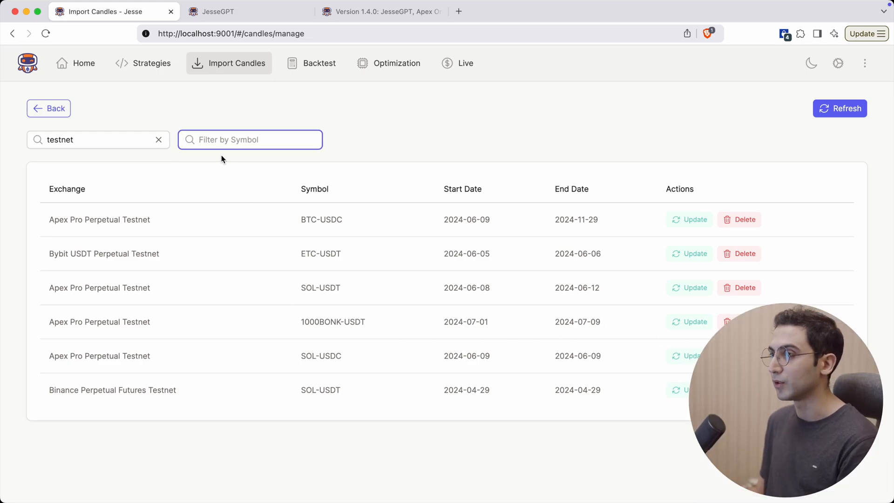
pyautogui.write('btc')
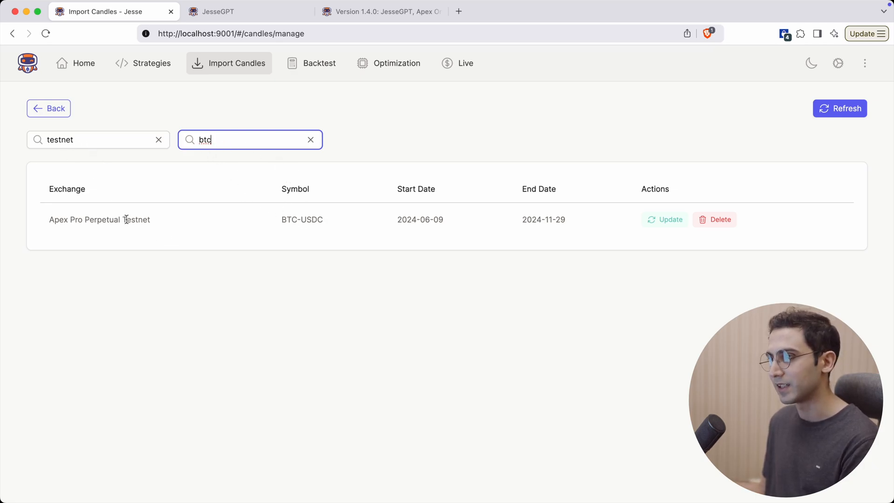
# Delete the Apex Pro Perpetual Testnet BTC-USDC candles and clear the symbol filter.
pyautogui.click(715, 220)
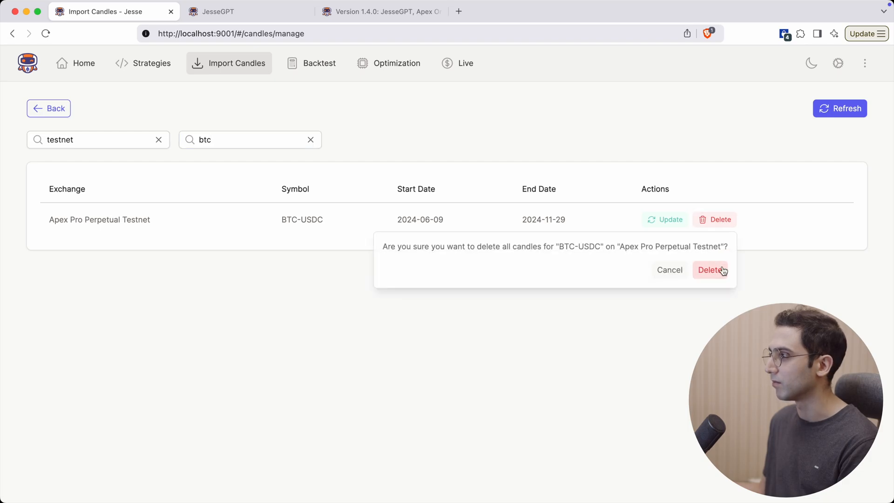
pyautogui.click(711, 270)
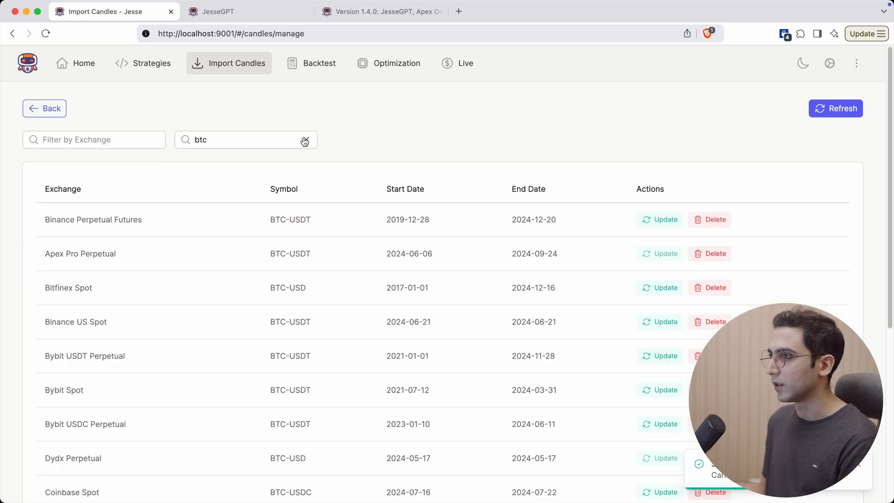
pyautogui.click(305, 140)
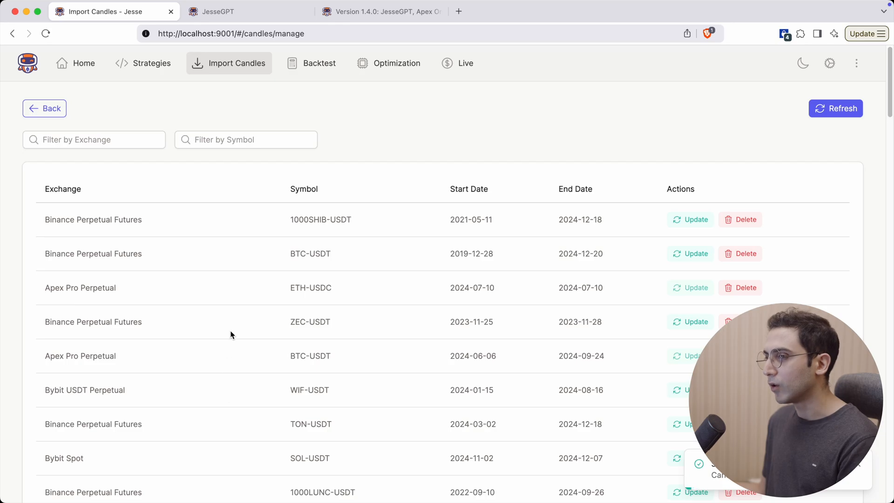
# View the running ZEC-USDT import from 11/25/2023, then go to the Backtest page.
pyautogui.moveTo(291, 321); pyautogui.dragTo(601, 321)
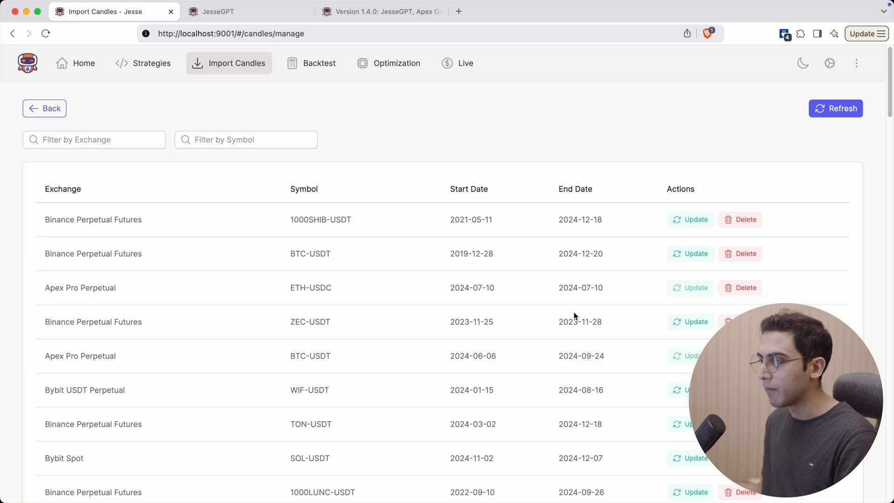
pyautogui.moveTo(683, 336)
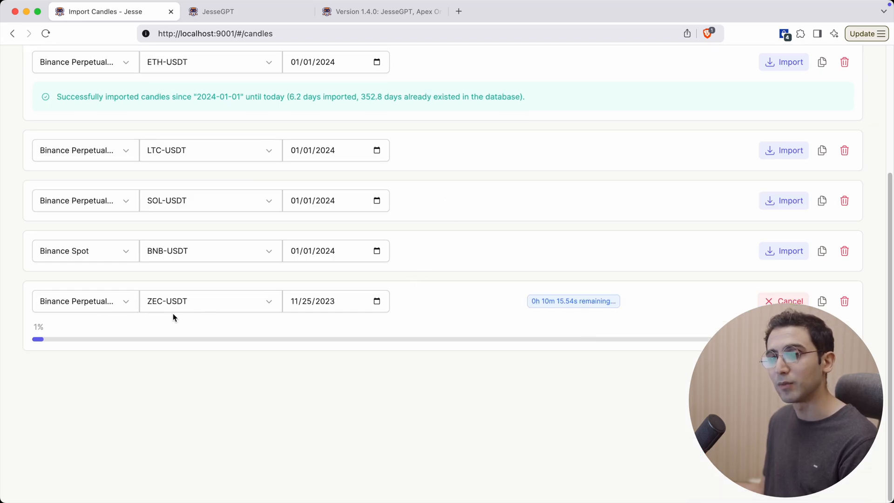
pyautogui.click(311, 18)
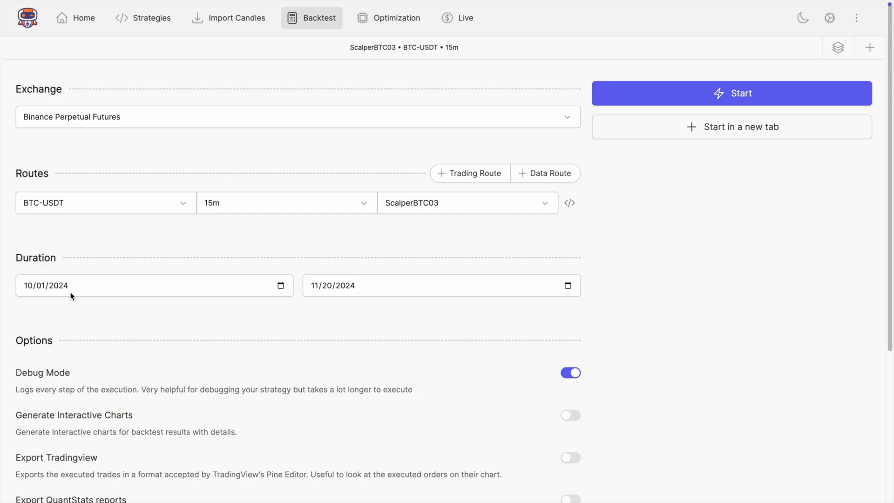
# Change the backtest start date to 01/01/2024 for ScalperBTC03 on BTC-USDT.
pyautogui.click(30, 285)
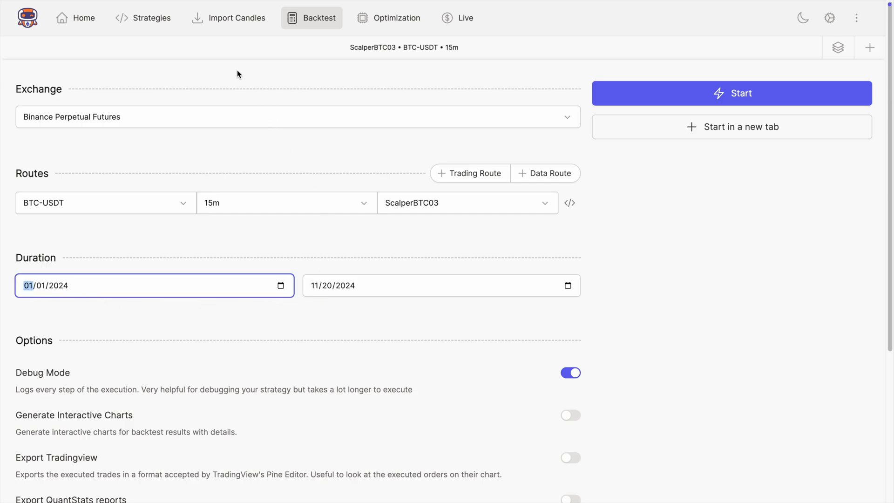
pyautogui.click(235, 18)
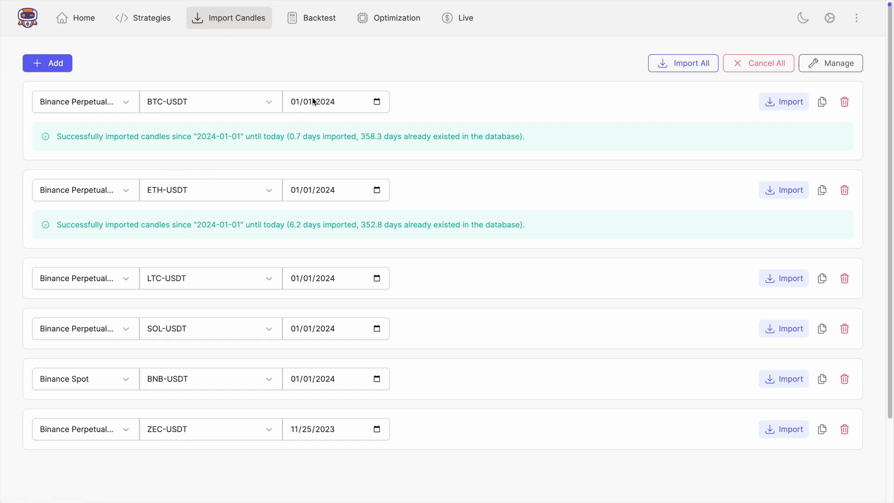
pyautogui.click(311, 18)
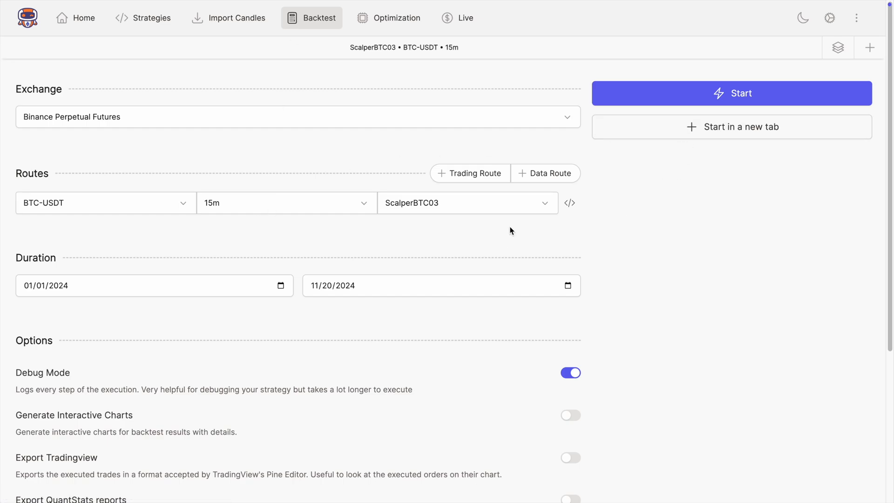
pyautogui.moveTo(653, 209)
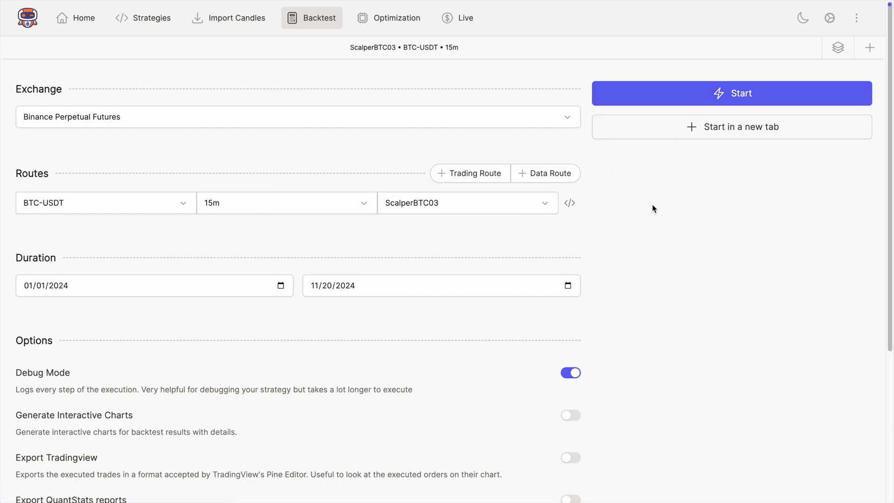
pyautogui.moveTo(688, 211)
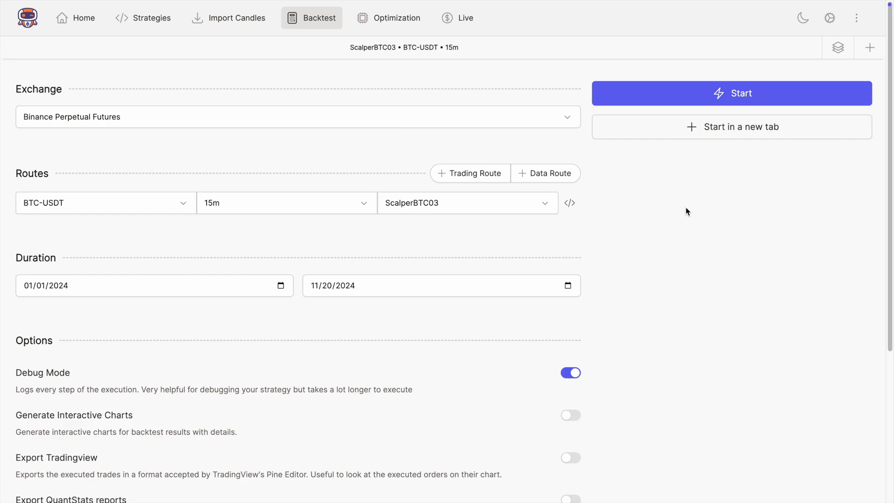
pyautogui.moveTo(35, 309)
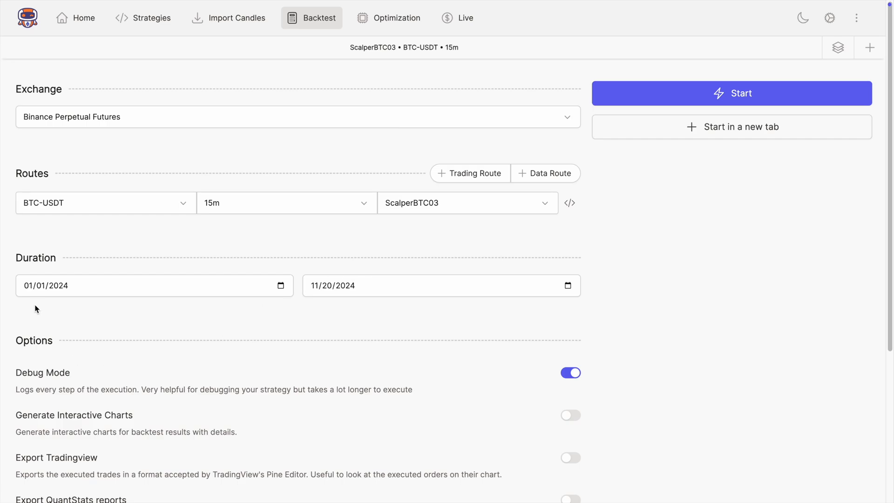
pyautogui.moveTo(40, 273)
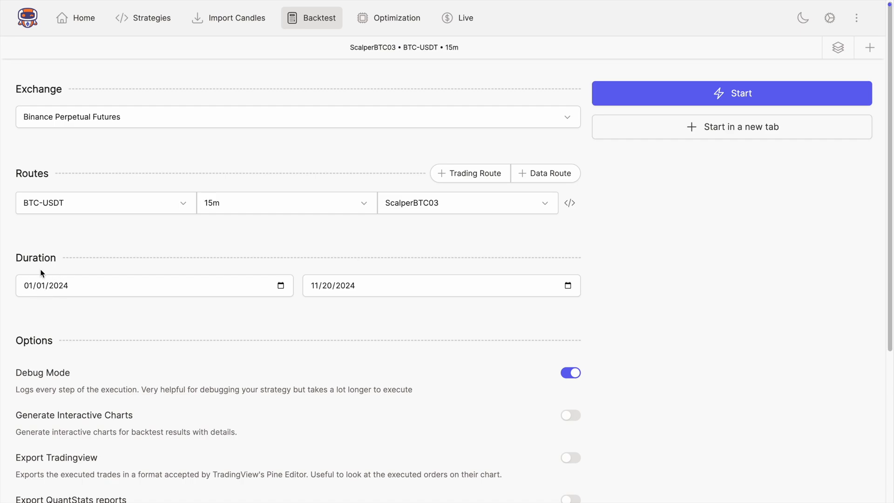
pyautogui.moveTo(46, 283)
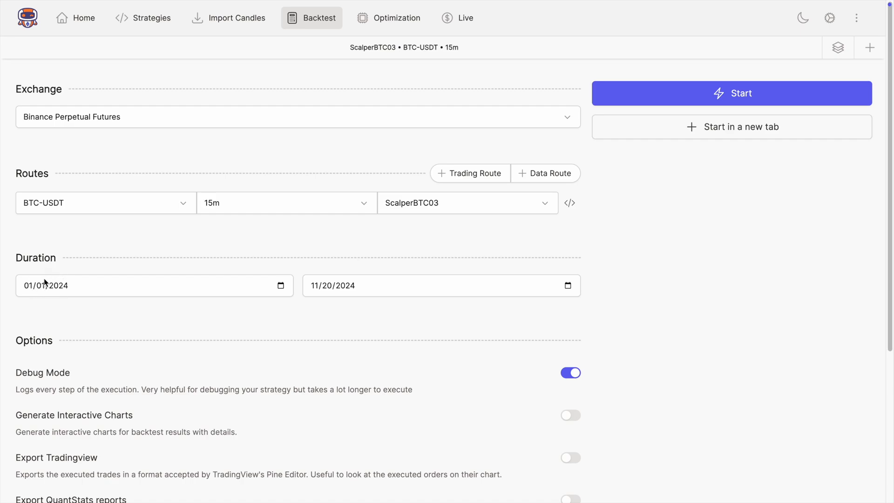
pyautogui.moveTo(73, 308)
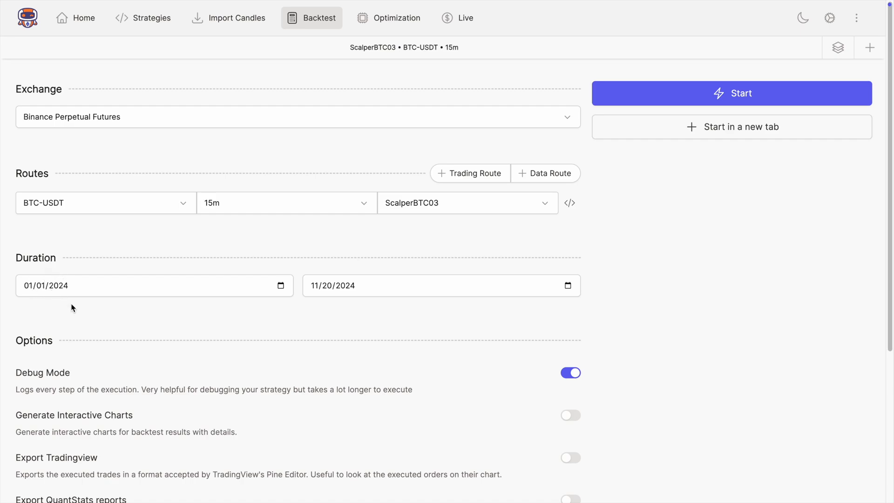
pyautogui.moveTo(321, 283)
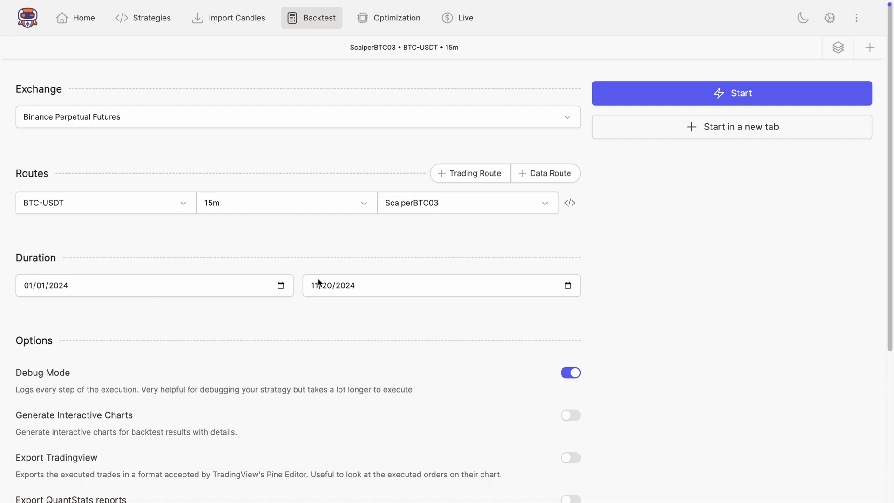
# Set the backtest route symbol to NEO-USDT and move the end date to 02/01/2024.
pyautogui.click(106, 202)
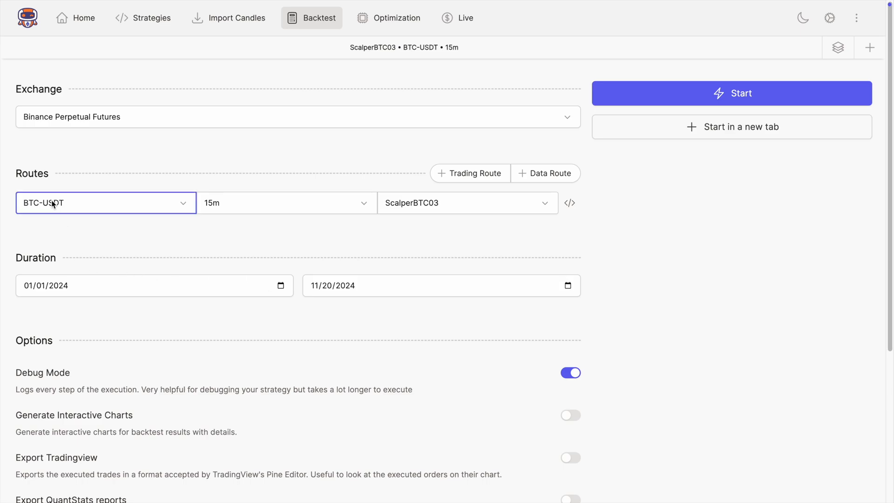
pyautogui.click(105, 202)
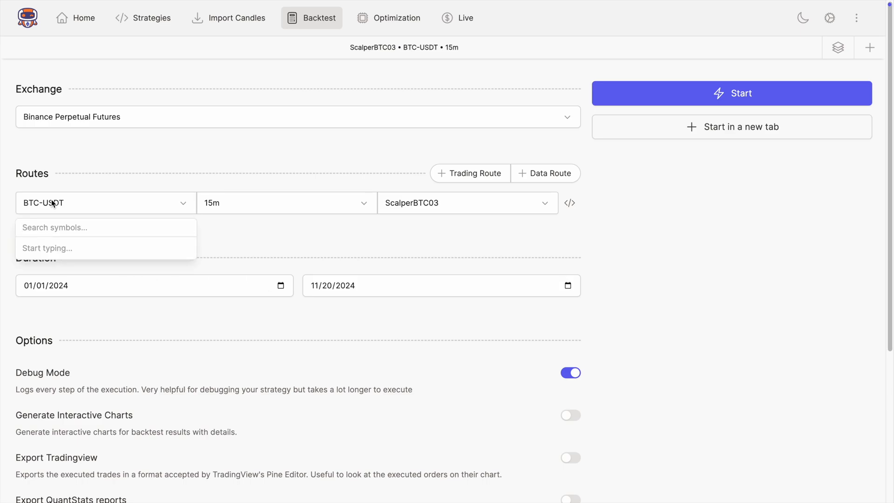
pyautogui.write('n')
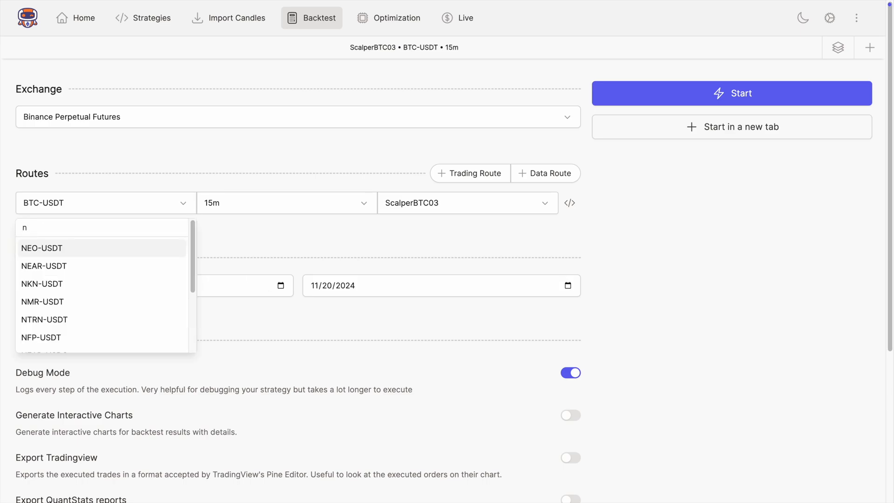
pyautogui.click(41, 248)
pyautogui.write('02')
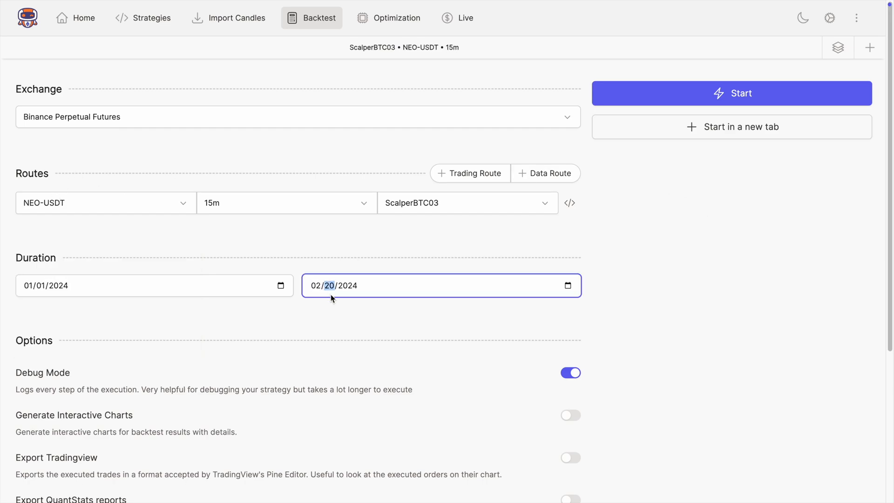
pyautogui.click(732, 93)
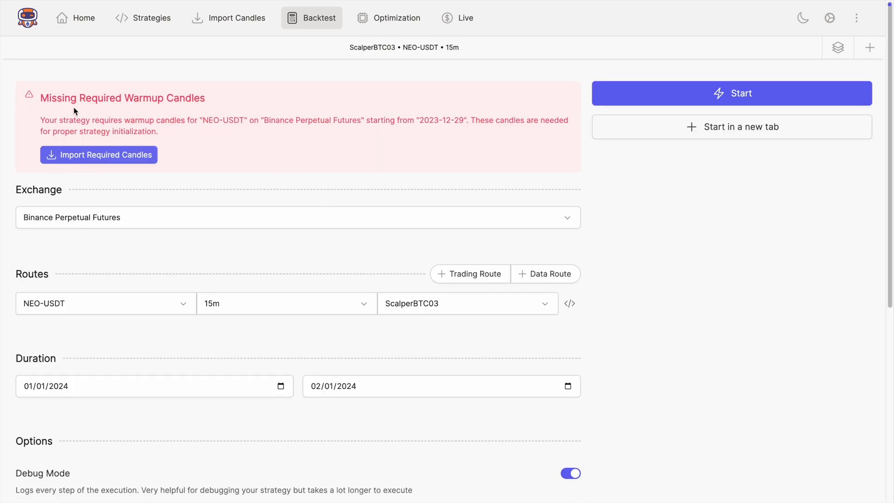
pyautogui.moveTo(83, 105)
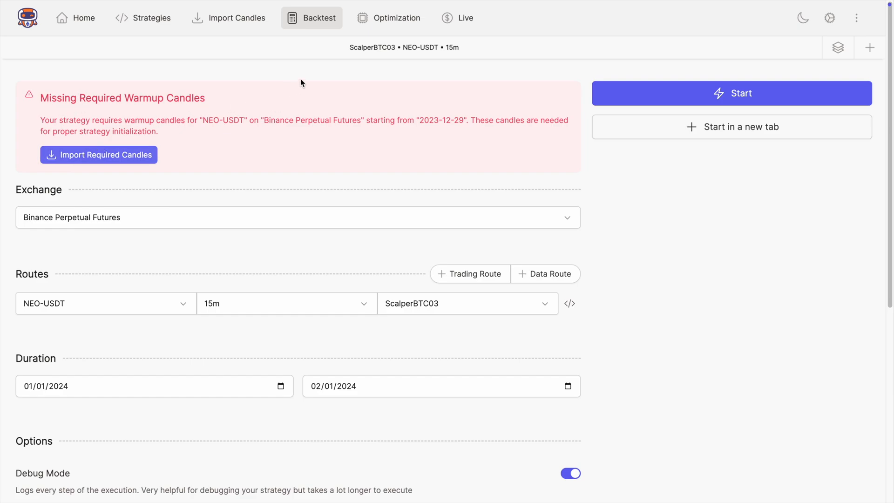
pyautogui.moveTo(425, 118)
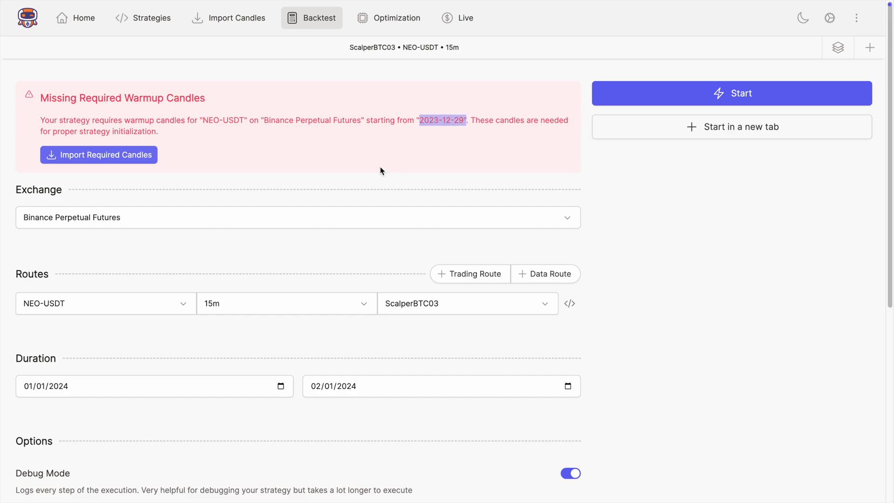
pyautogui.moveTo(425, 129)
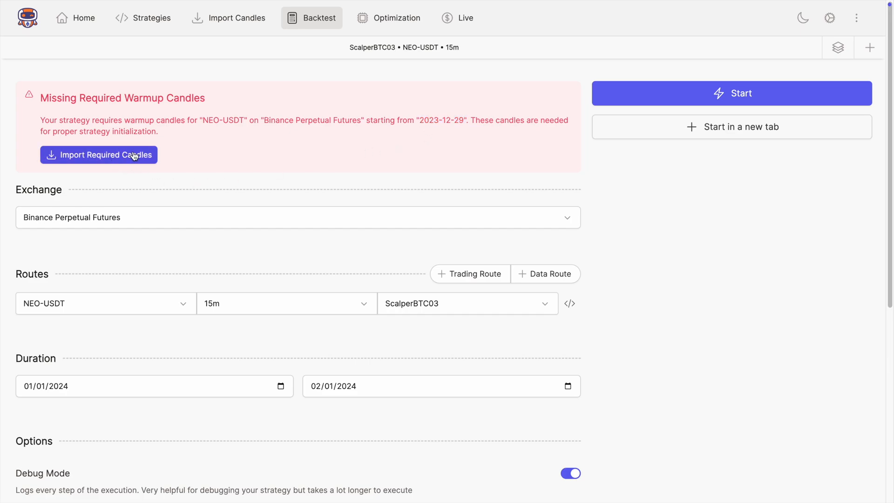
# Import the missing NEO-USDT warmup candles from 12/29/2023 via Import Required Candles.
pyautogui.click(99, 154)
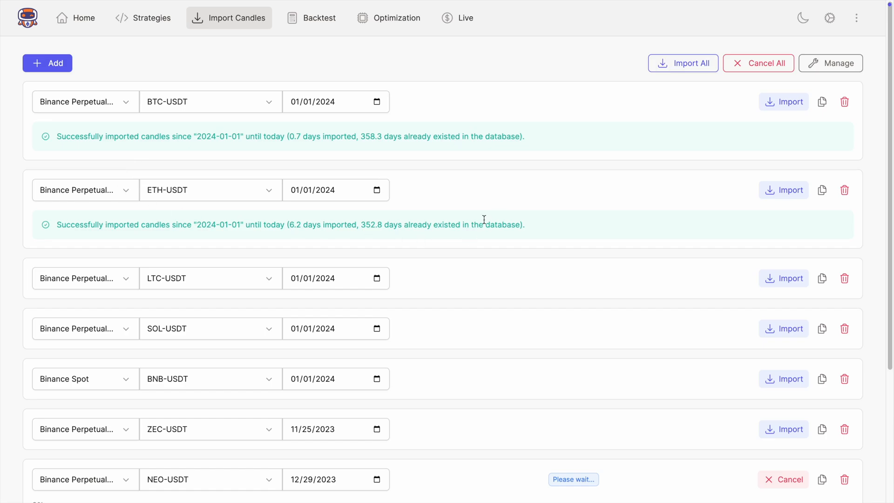
pyautogui.scroll(-3)
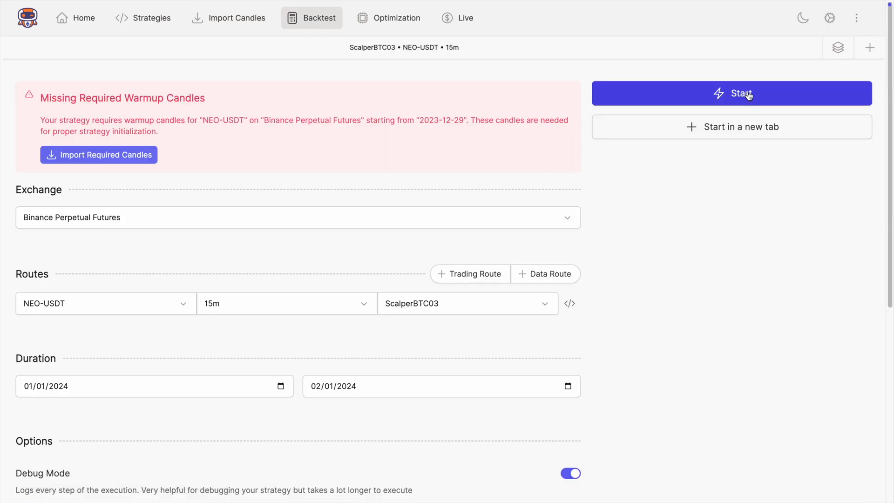
pyautogui.moveTo(748, 96)
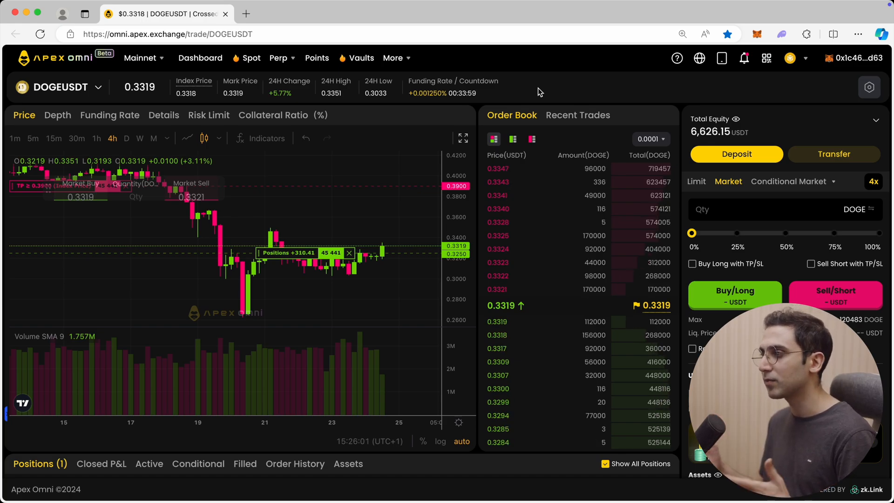
# Scroll down the ApeX Omni DOGEUSDT perpetual page past the chart, order book and open position.
pyautogui.scroll(-3)
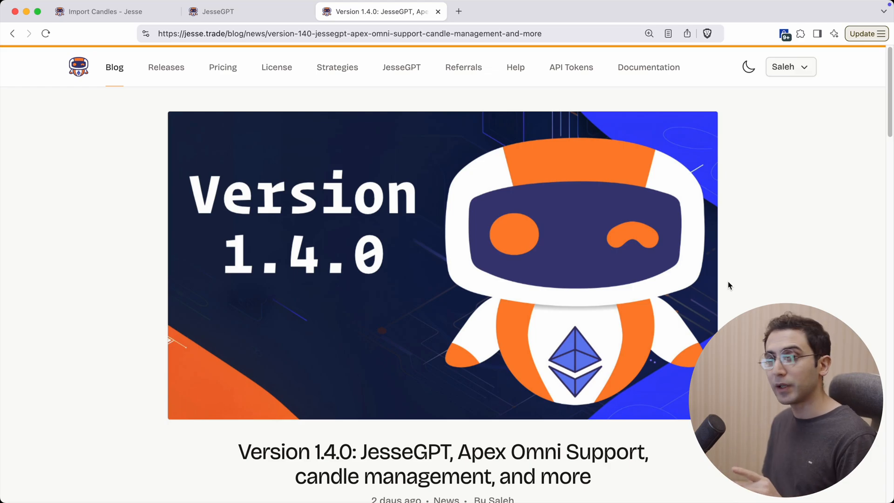
# Scroll down the Version 1.4.0 blog post to its intro and What's new list.
pyautogui.scroll(-3)
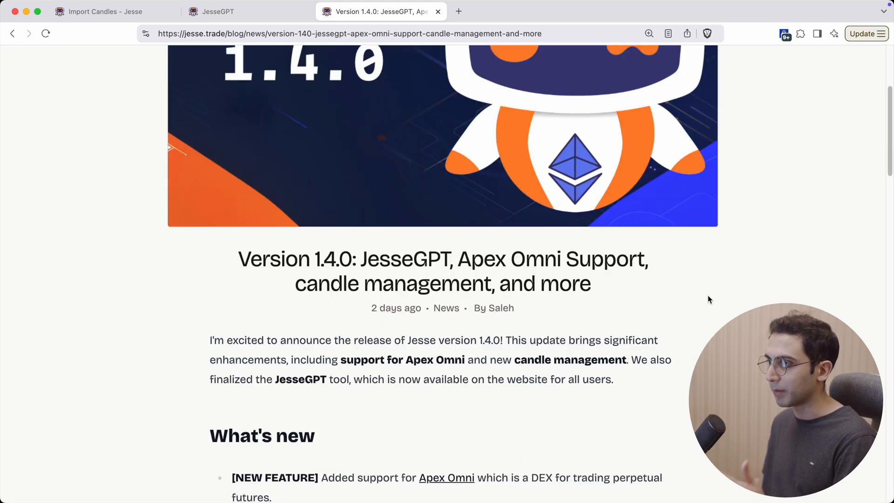